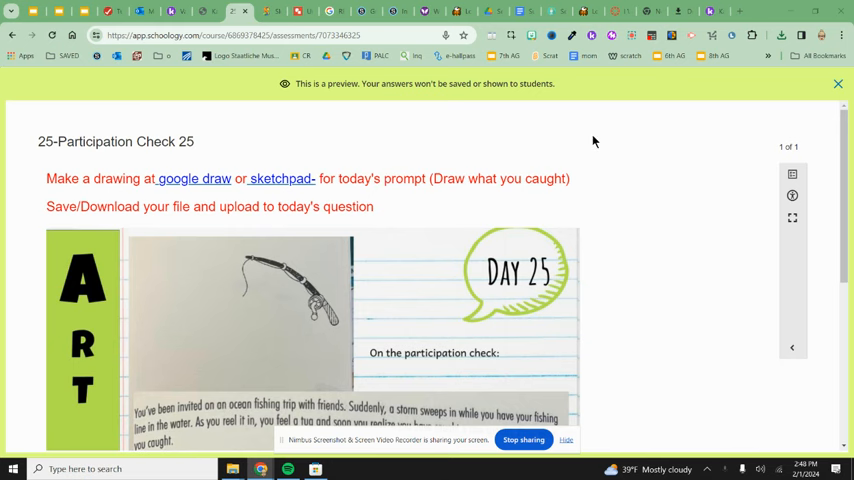
{"action": "mouse_move", "coordinate": [385, 235]}
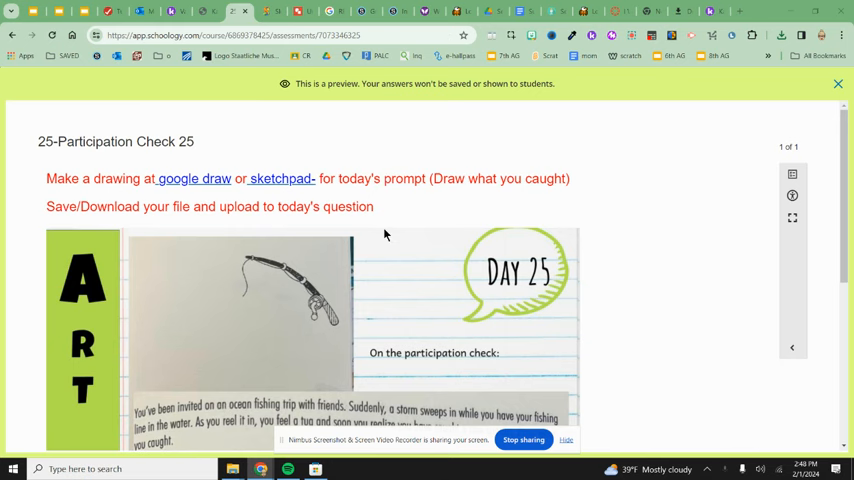
Sketch a fish with a freehand fishing line across it in Google Drawings.
{"action": "scroll", "scroll_direction": "down", "scroll_amount": 3}
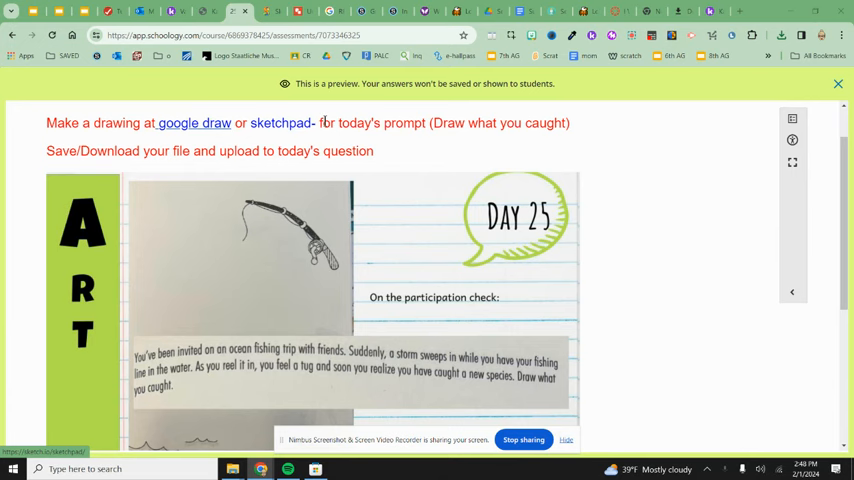
{"action": "left_click", "coordinate": [194, 123]}
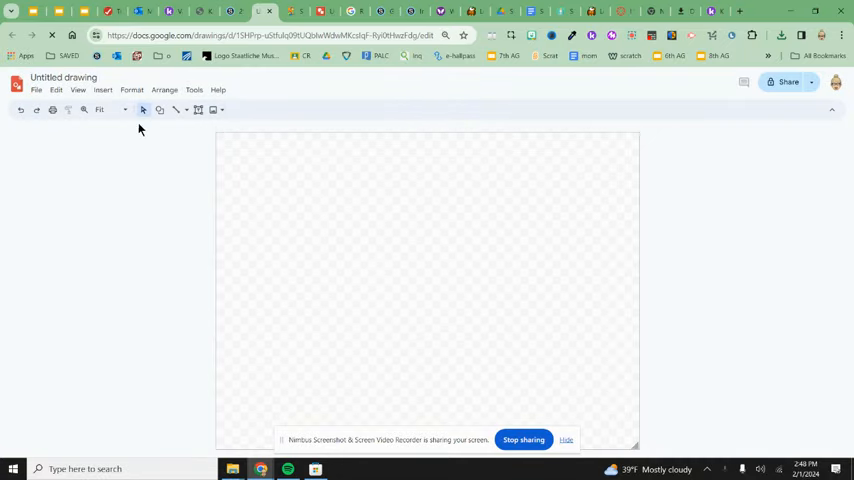
{"action": "left_click", "coordinate": [160, 110]}
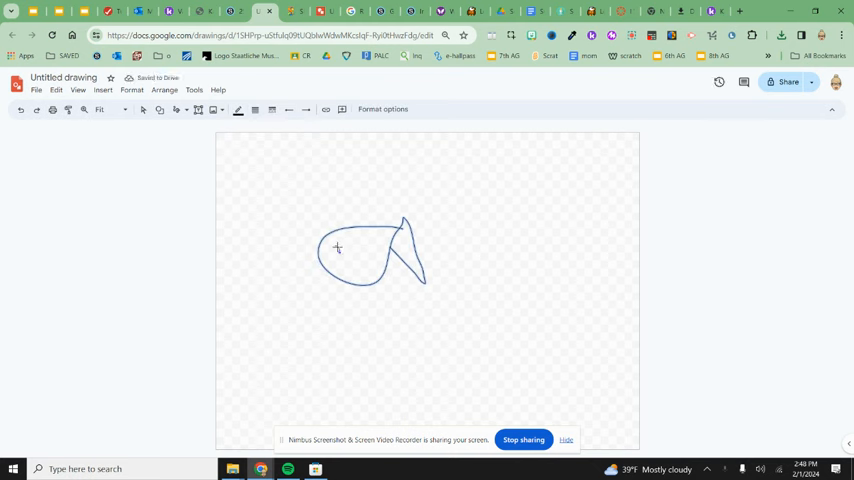
{"action": "left_click_drag", "start_coordinate": [315, 245], "coordinate": [400, 235]}
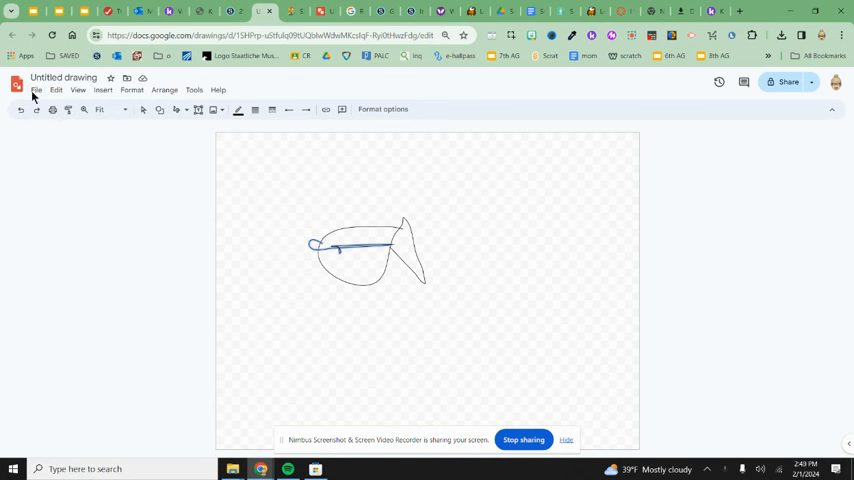
Bring up the drawing's File > Download format options.
{"action": "left_click", "coordinate": [36, 90]}
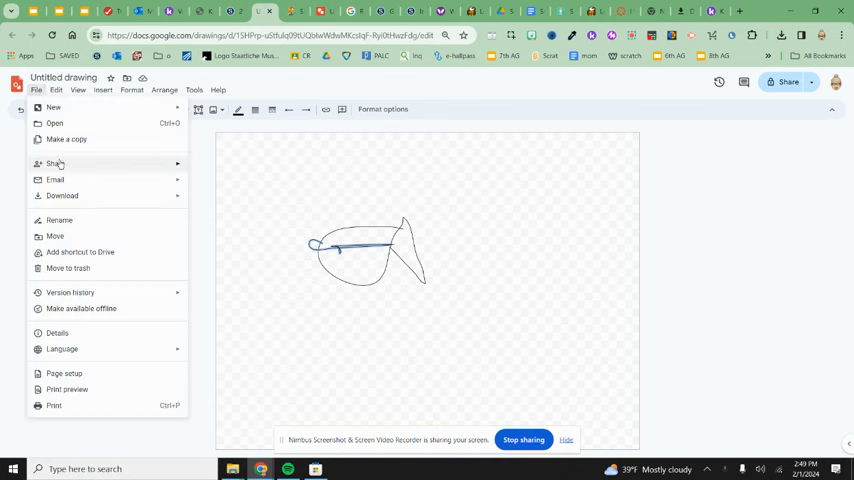
{"action": "left_click", "coordinate": [62, 195]}
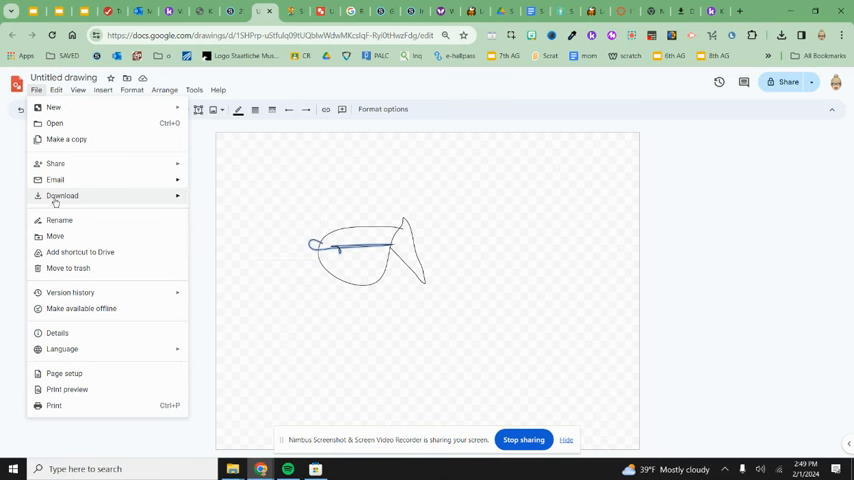
{"action": "left_click", "coordinate": [62, 195]}
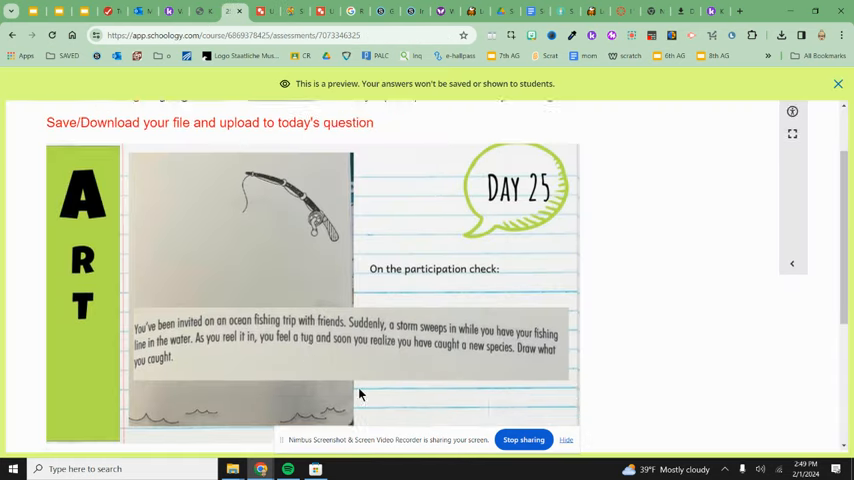
Check the Upload Files box, then open the Sketchpad link from the instructions.
{"action": "scroll", "scroll_direction": "down", "scroll_amount": 3}
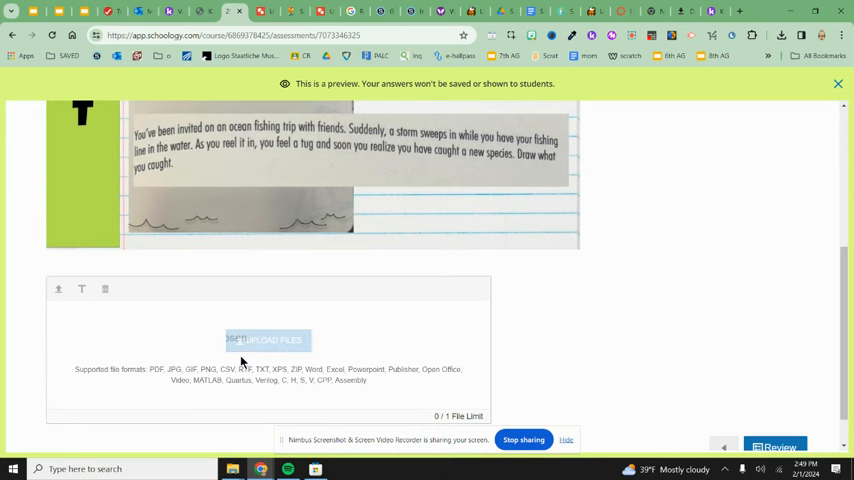
{"action": "scroll", "scroll_direction": "up", "scroll_amount": 3}
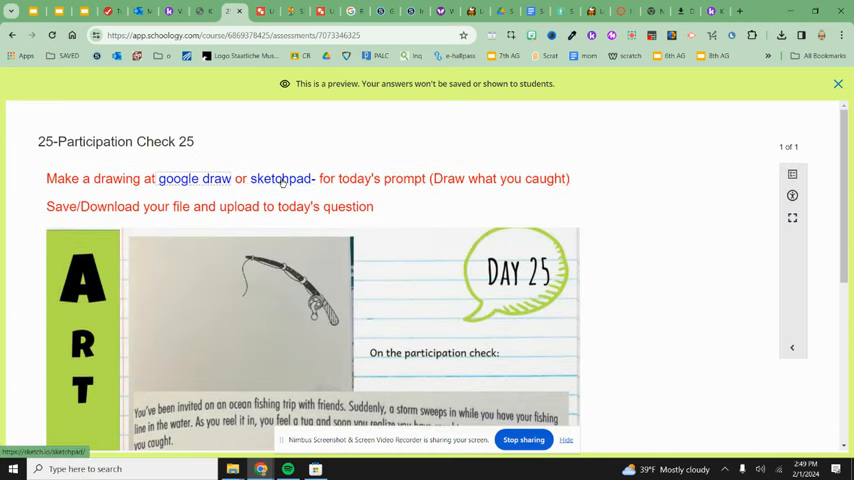
{"action": "left_click", "coordinate": [281, 178]}
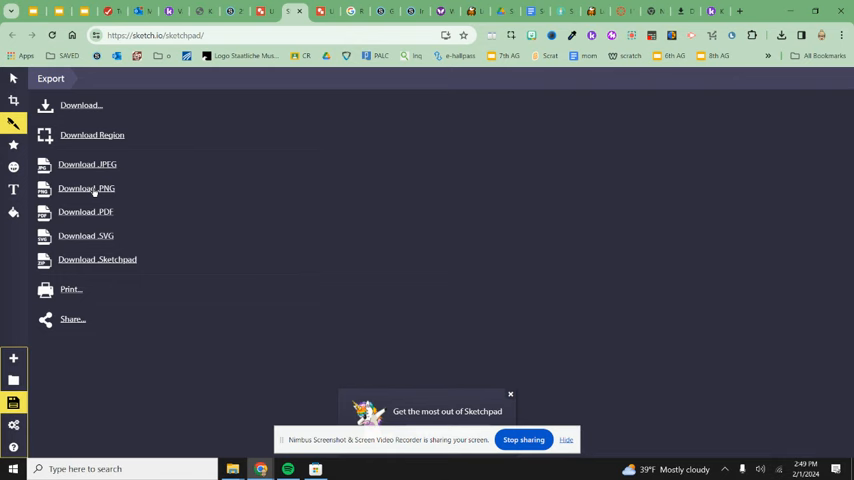
{"action": "mouse_move", "coordinate": [316, 110]}
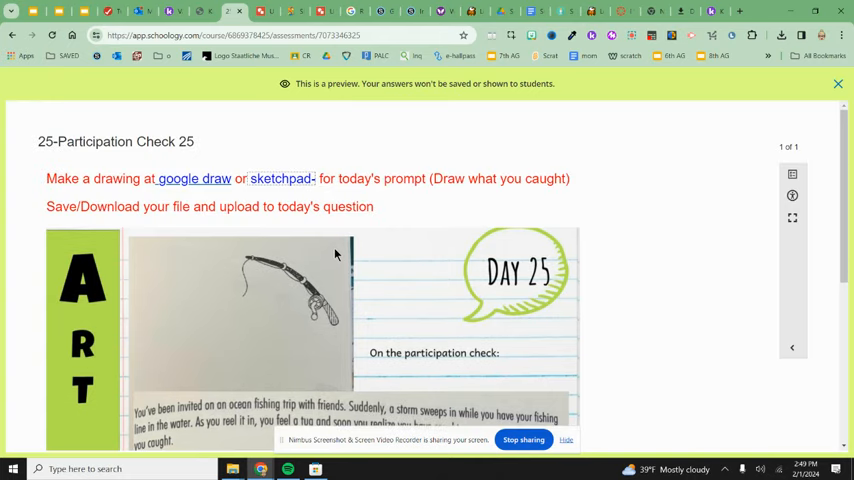
{"action": "mouse_move", "coordinate": [377, 117]}
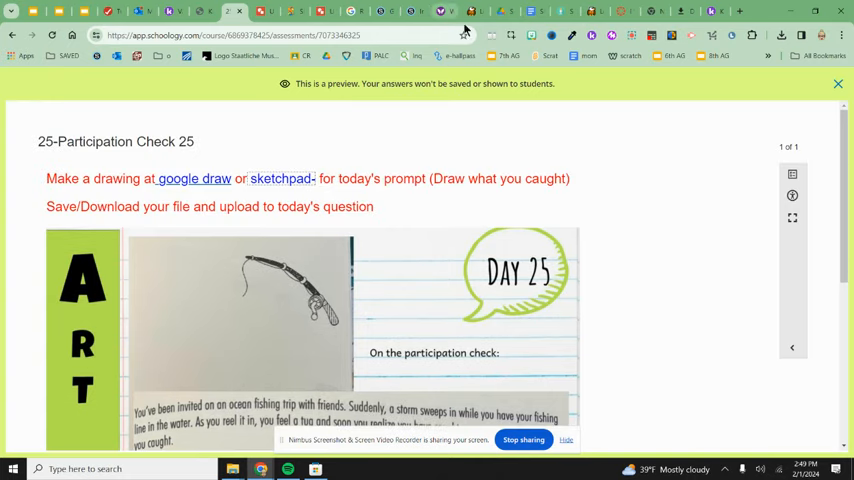
{"action": "left_click", "coordinate": [715, 11]}
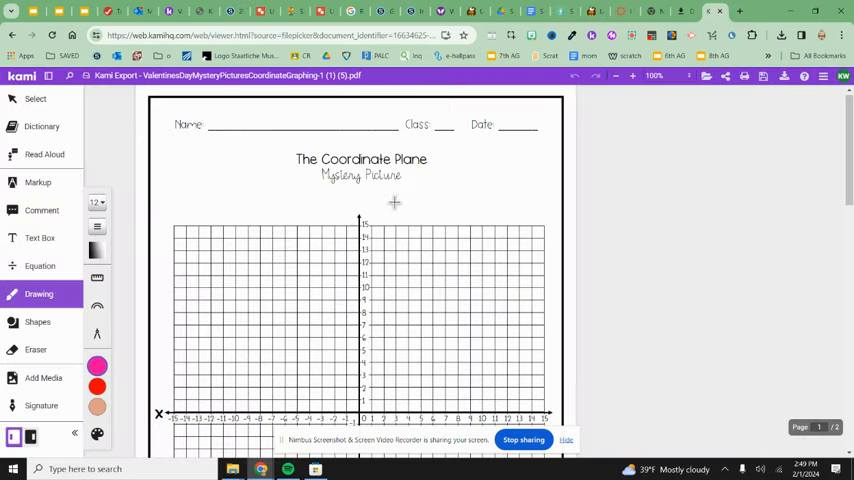
{"action": "scroll", "scroll_direction": "down", "scroll_amount": 3}
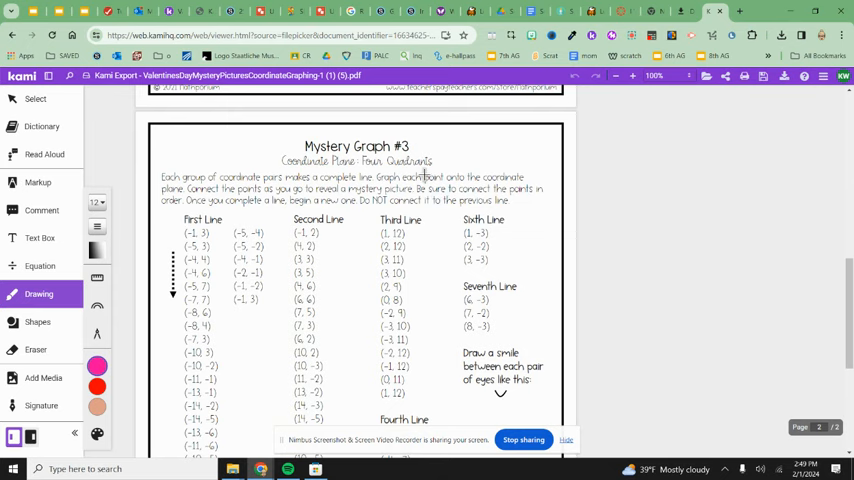
{"action": "scroll", "scroll_direction": "down", "scroll_amount": 3}
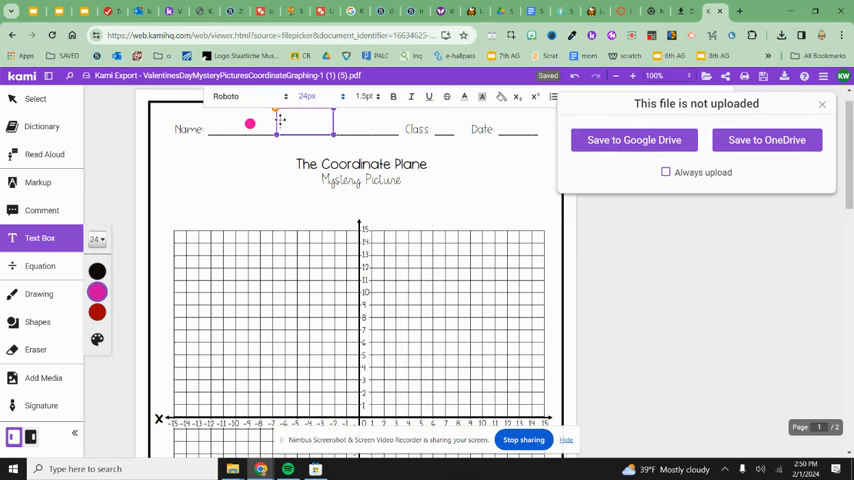
{"action": "type", "text": "Katie"}
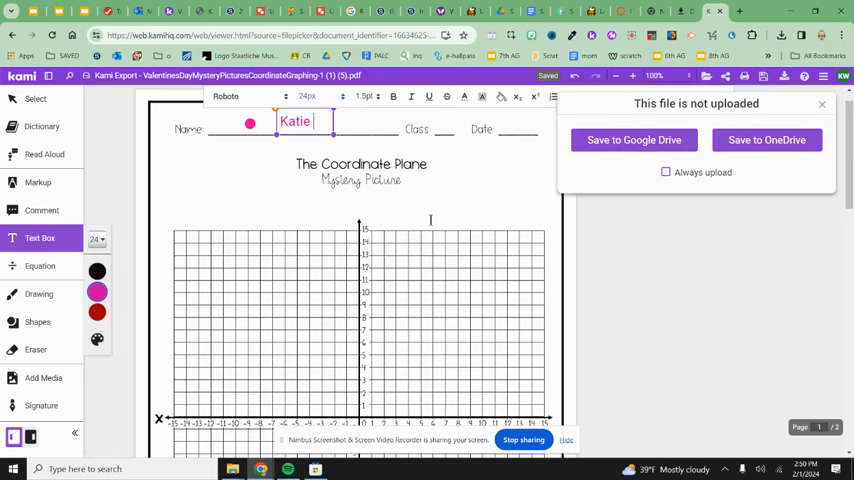
{"action": "type", "text": "Watts"}
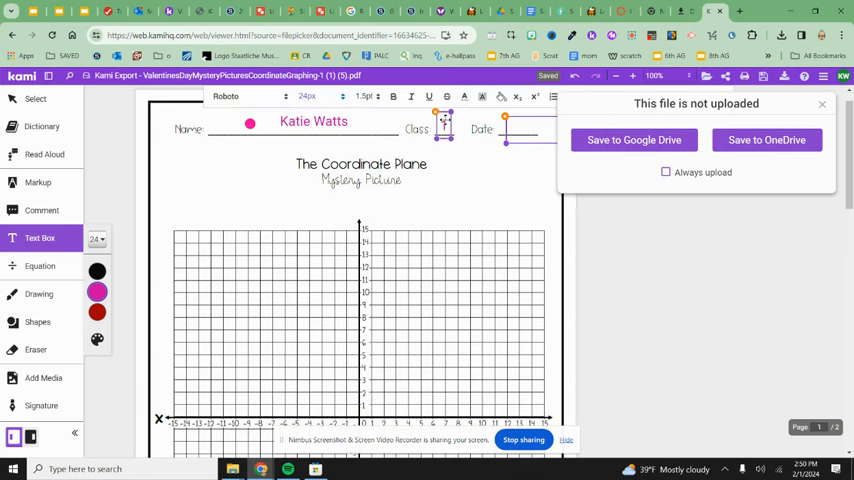
{"action": "type", "text": "1"}
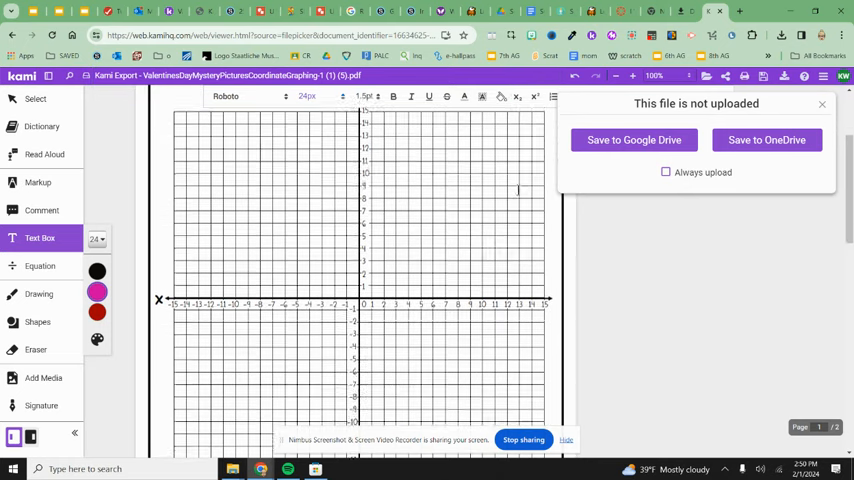
{"action": "scroll", "scroll_direction": "down", "scroll_amount": 3}
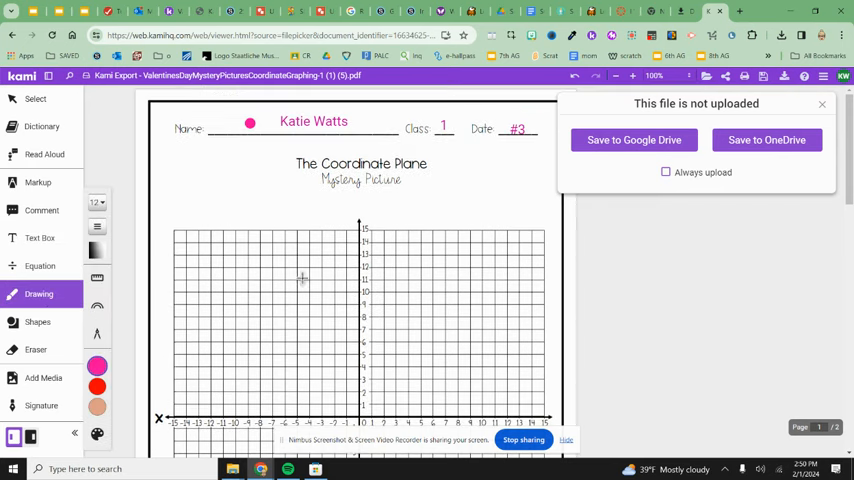
{"action": "scroll", "scroll_direction": "down", "scroll_amount": 3}
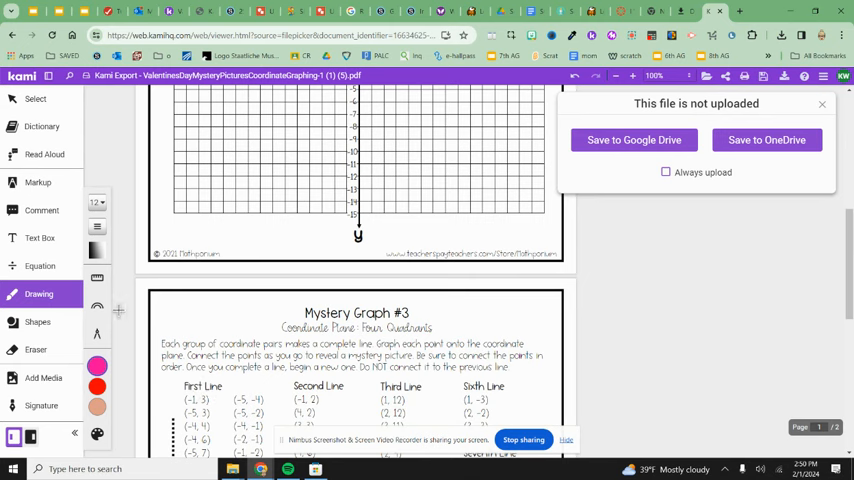
Add an '(x,y)' text label beside the Mystery Graph #3 title.
{"action": "left_click", "coordinate": [40, 237]}
{"action": "type", "text": "(x"}
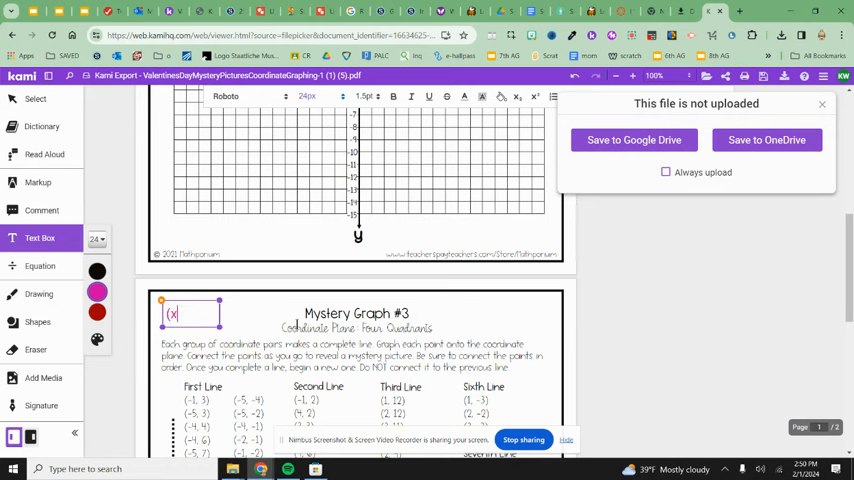
{"action": "type", "text": ",y)"}
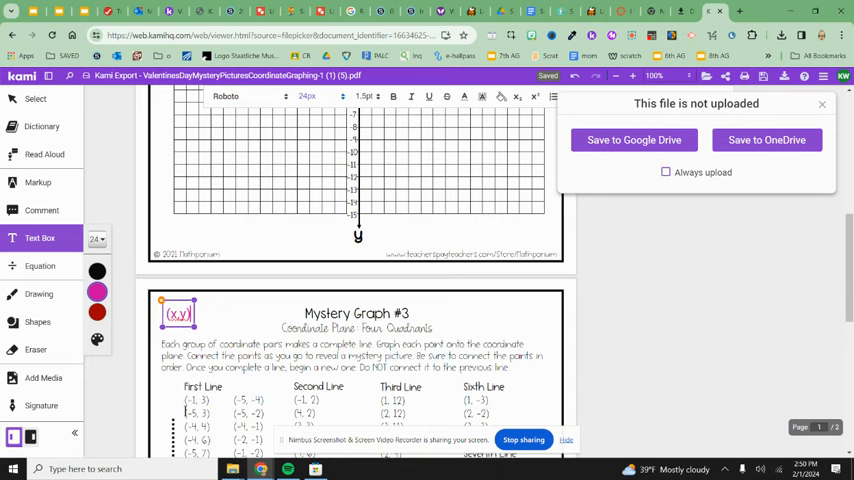
{"action": "scroll", "scroll_direction": "down", "scroll_amount": 3}
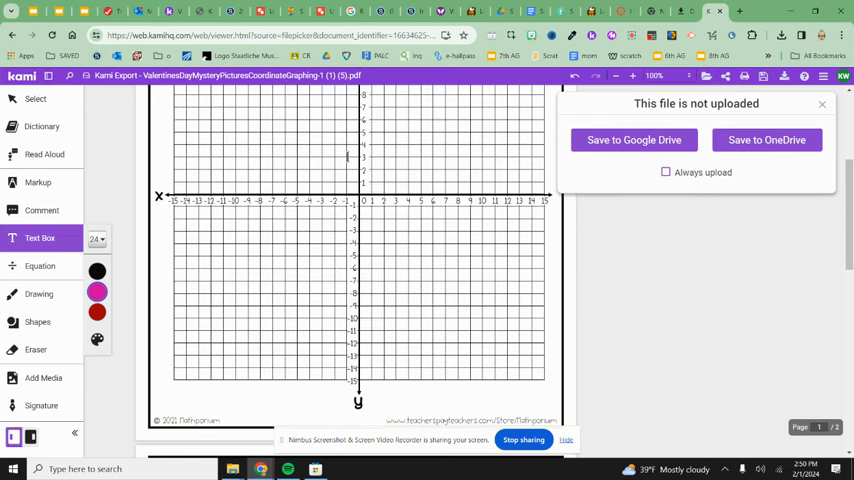
Plot the point (-1, 3) as a freehand dot on the grid.
{"action": "left_click", "coordinate": [39, 293]}
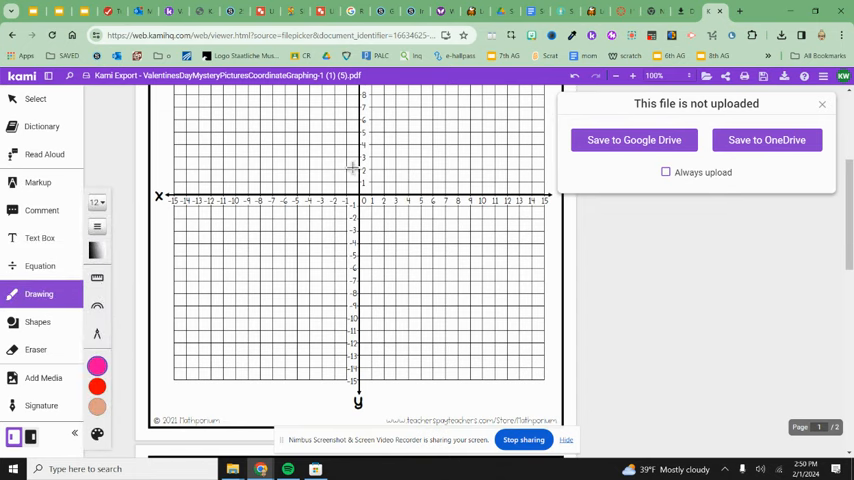
{"action": "left_click", "coordinate": [346, 158]}
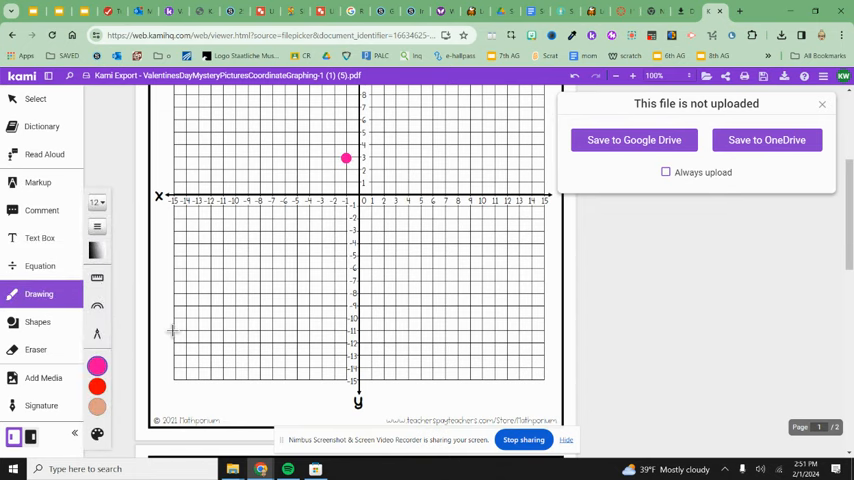
{"action": "scroll", "scroll_direction": "down", "scroll_amount": 3}
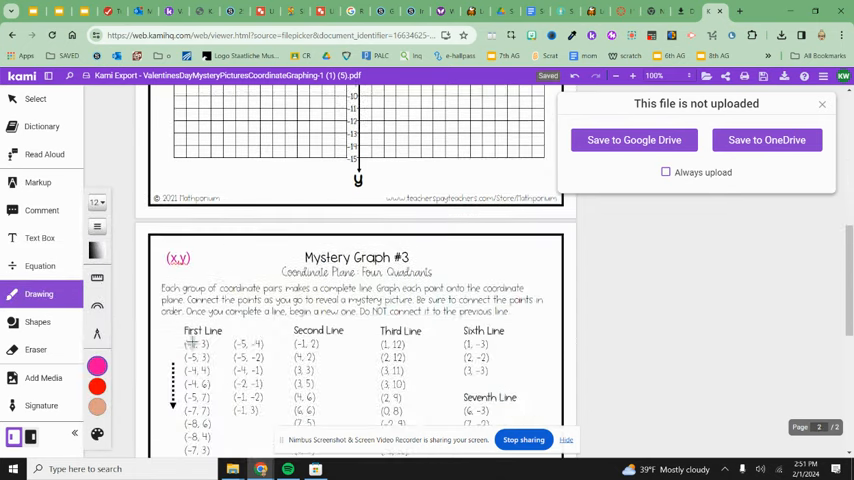
Dot (-5, 3), connect it to (-1, 3) with a line, and plot (-4, 4).
{"action": "left_click_drag", "start_coordinate": [182, 345], "coordinate": [213, 345]}
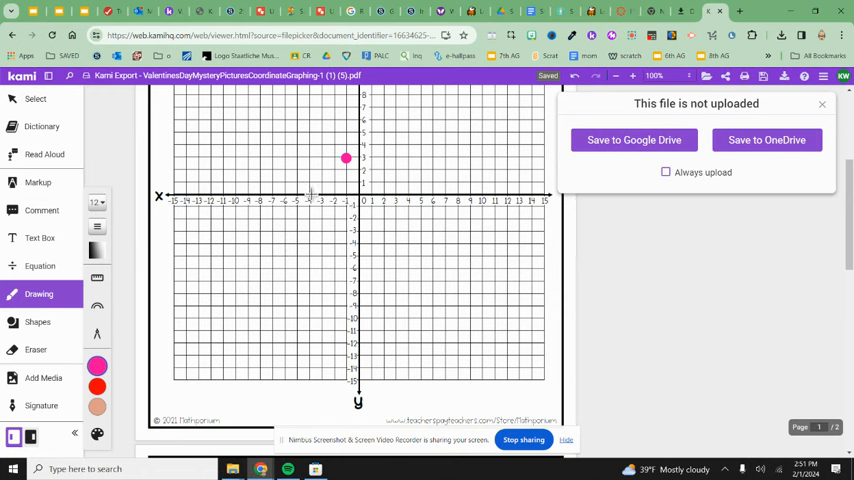
{"action": "mouse_move", "coordinate": [296, 160]}
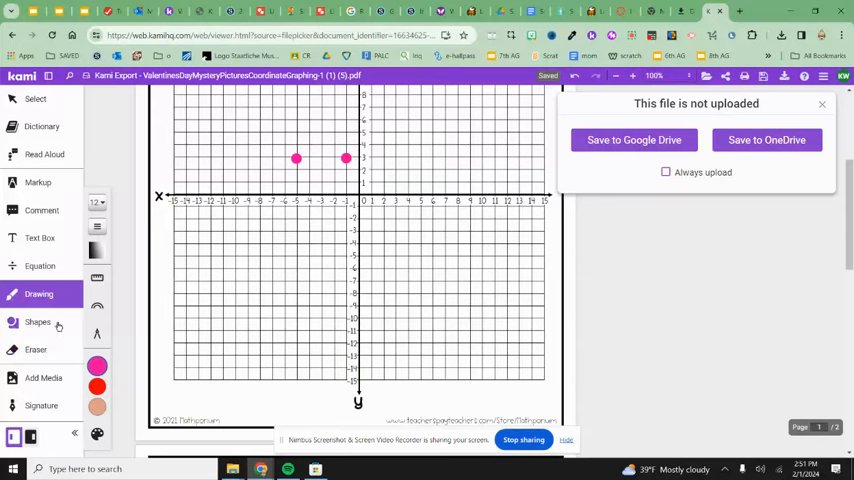
{"action": "left_click", "coordinate": [37, 321]}
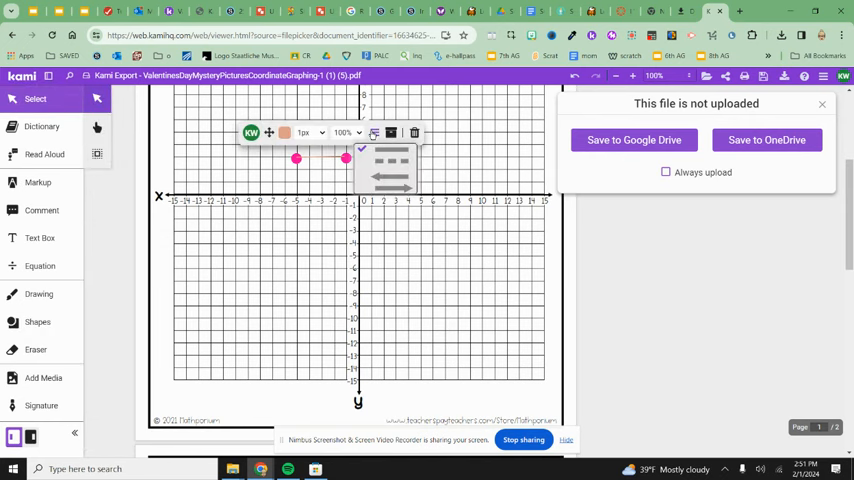
{"action": "left_click", "coordinate": [305, 132]}
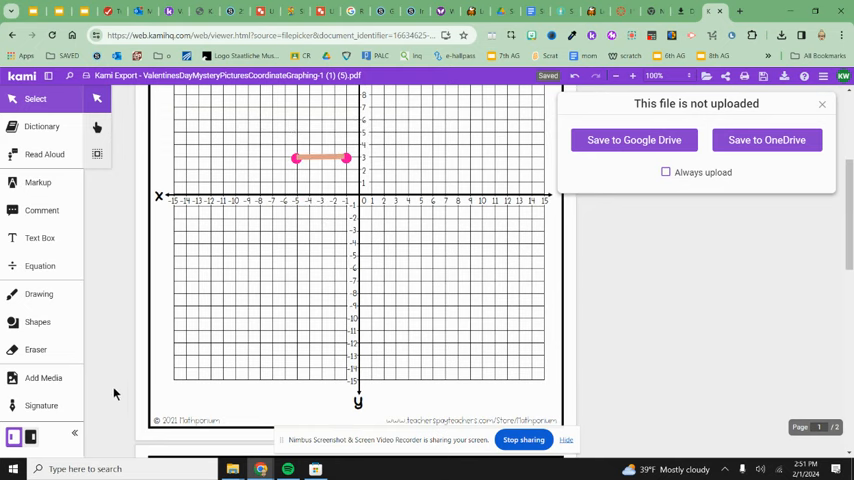
{"action": "scroll", "scroll_direction": "down", "scroll_amount": 3}
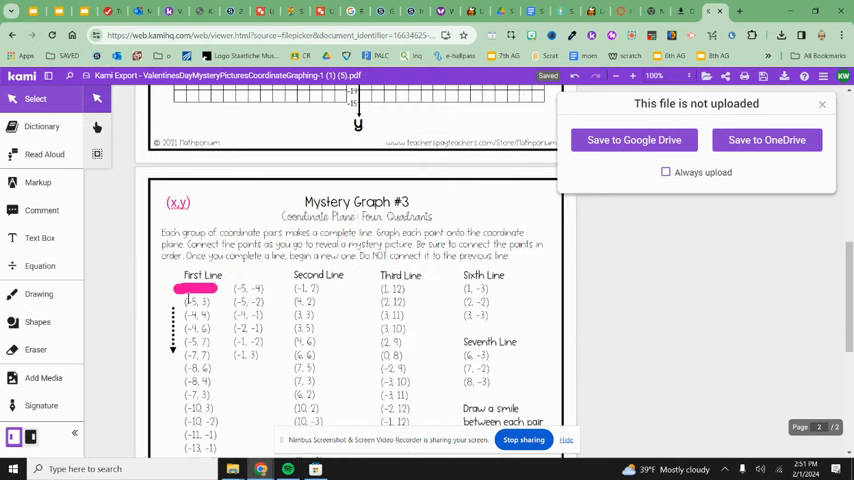
{"action": "left_click", "coordinate": [38, 293]}
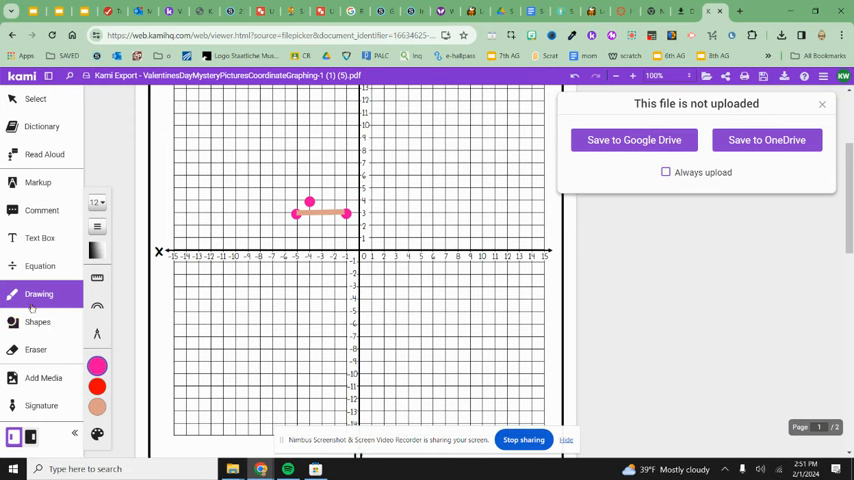
Draw a straight line joining (-4, 4) up to (-4, 6).
{"action": "left_click", "coordinate": [38, 321]}
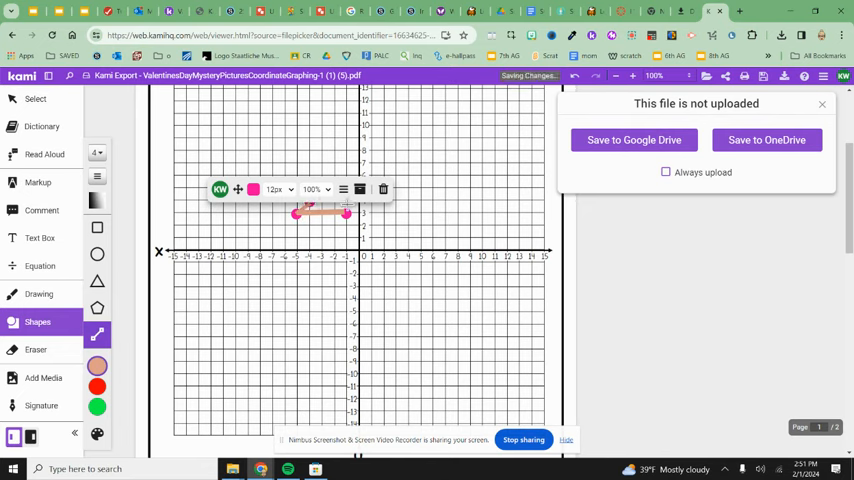
{"action": "scroll", "scroll_direction": "down", "scroll_amount": 3}
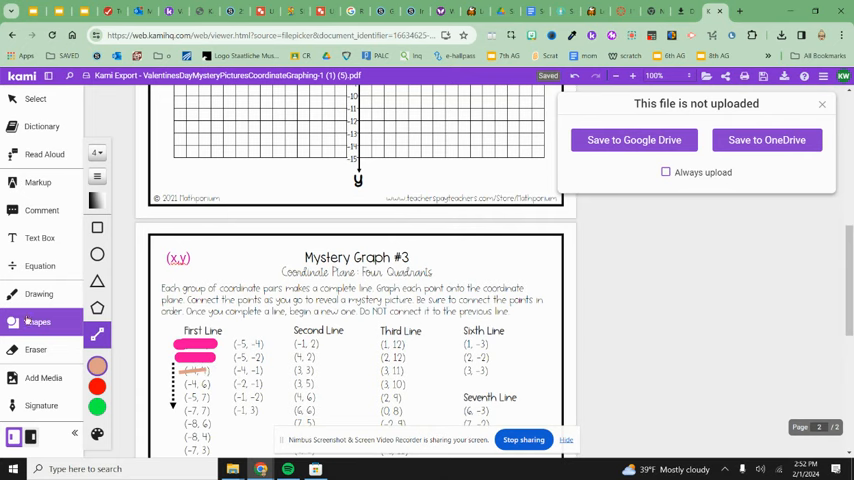
{"action": "left_click", "coordinate": [38, 294]}
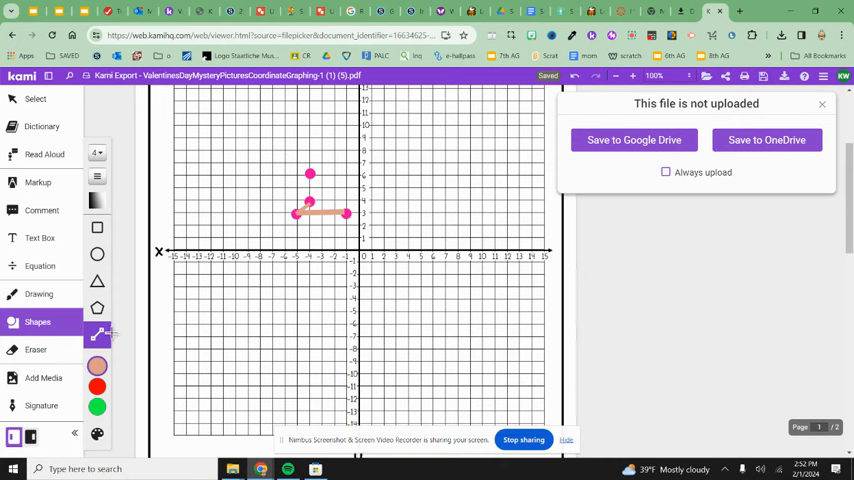
{"action": "left_click_drag", "start_coordinate": [310, 175], "coordinate": [310, 213]}
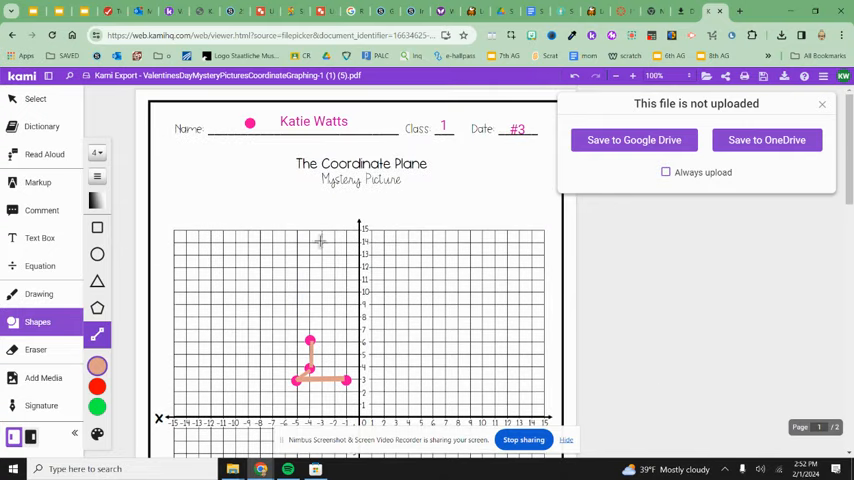
{"action": "mouse_move", "coordinate": [511, 257]}
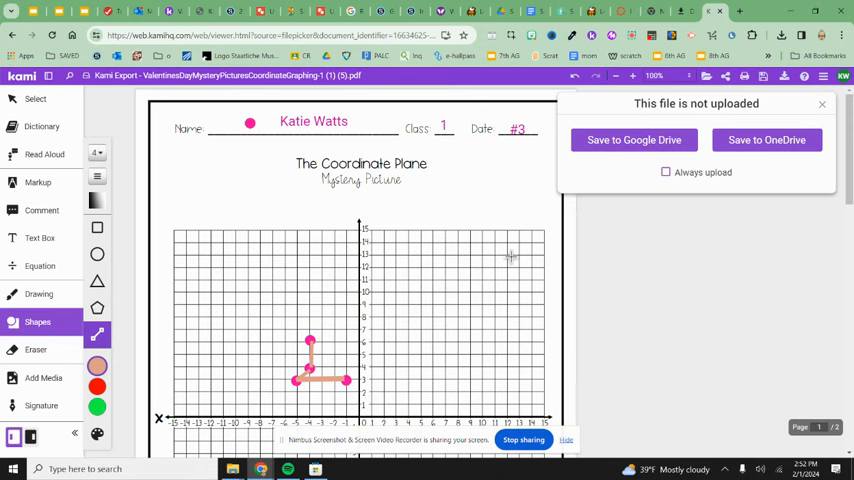
Type 'kati' in a text box beside the page 2 Mystery Graph #3 title.
{"action": "scroll", "scroll_direction": "down", "scroll_amount": 3}
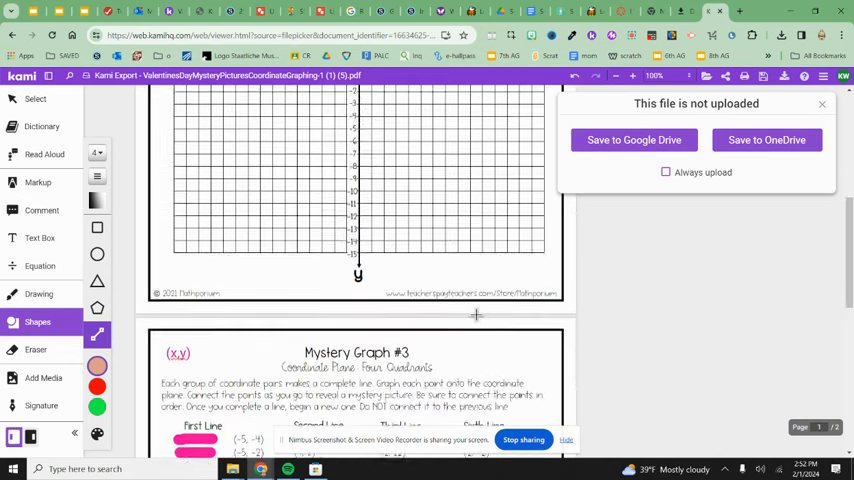
{"action": "scroll", "scroll_direction": "down", "scroll_amount": 3}
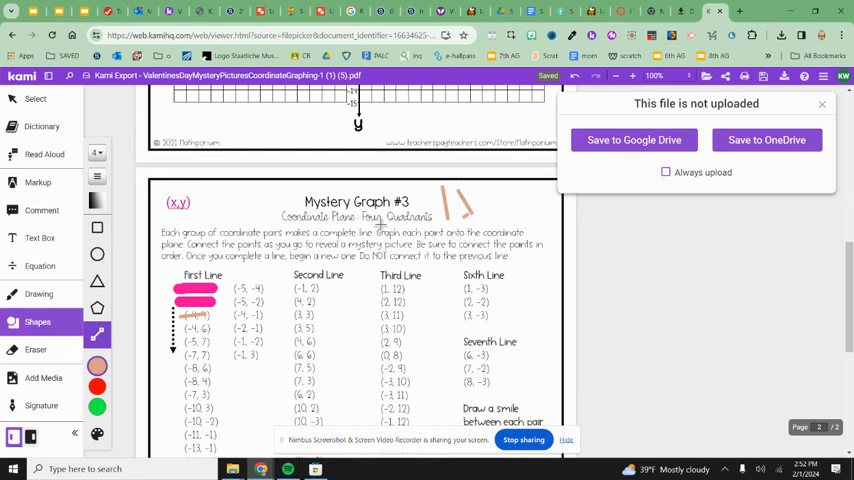
{"action": "left_click", "coordinate": [40, 238]}
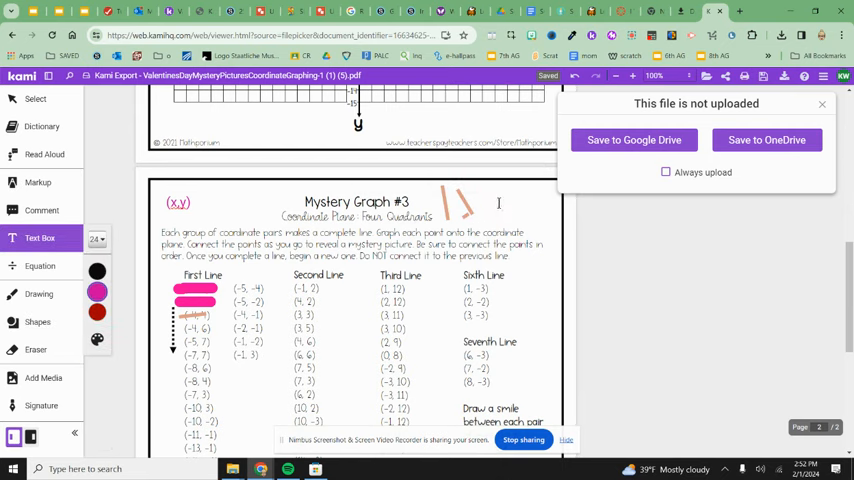
{"action": "type", "text": "kati"}
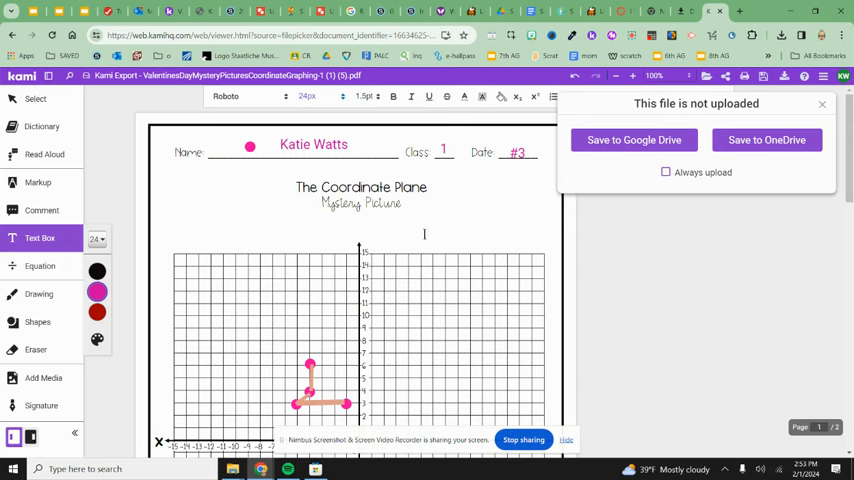
{"action": "scroll", "scroll_direction": "down", "scroll_amount": 3}
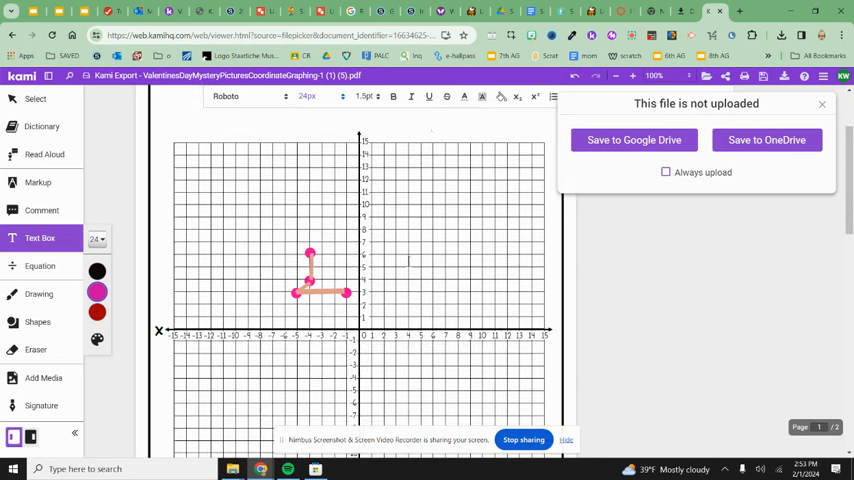
{"action": "scroll", "scroll_direction": "down", "scroll_amount": 3}
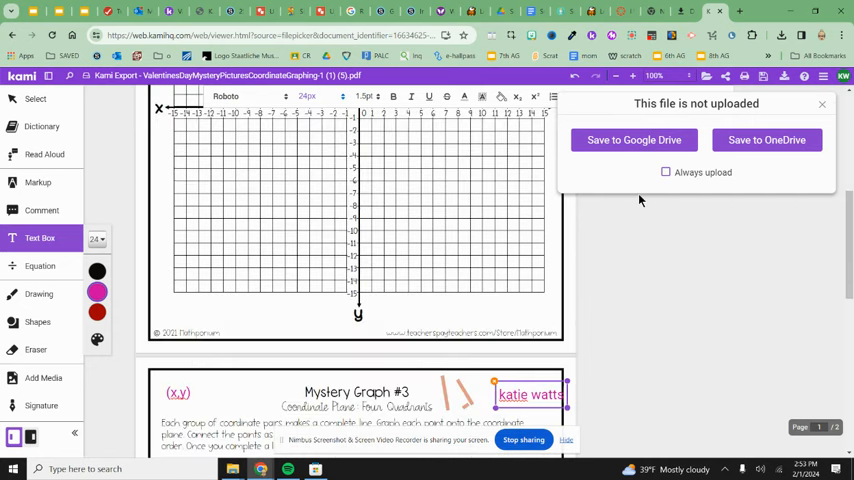
{"action": "scroll", "scroll_direction": "down", "scroll_amount": 3}
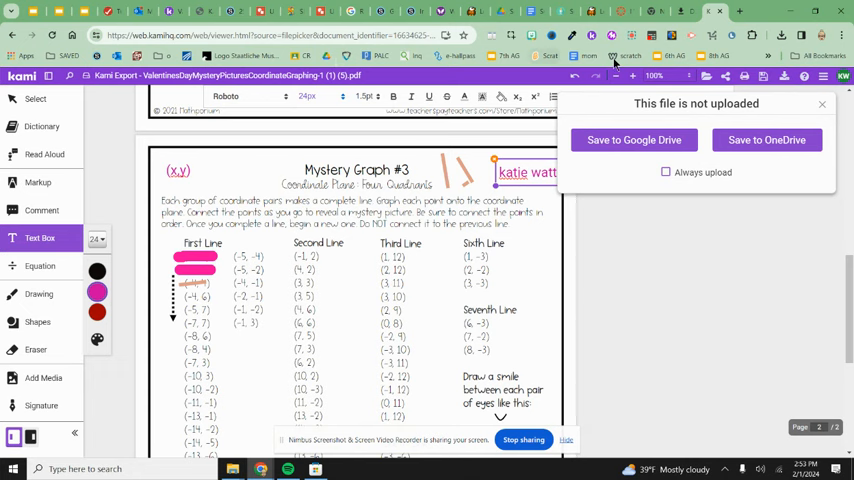
{"action": "mouse_move", "coordinate": [631, 37]}
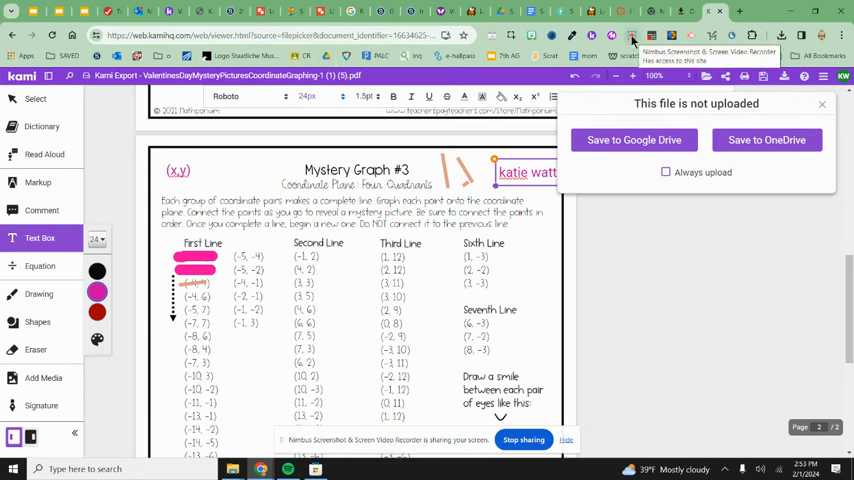